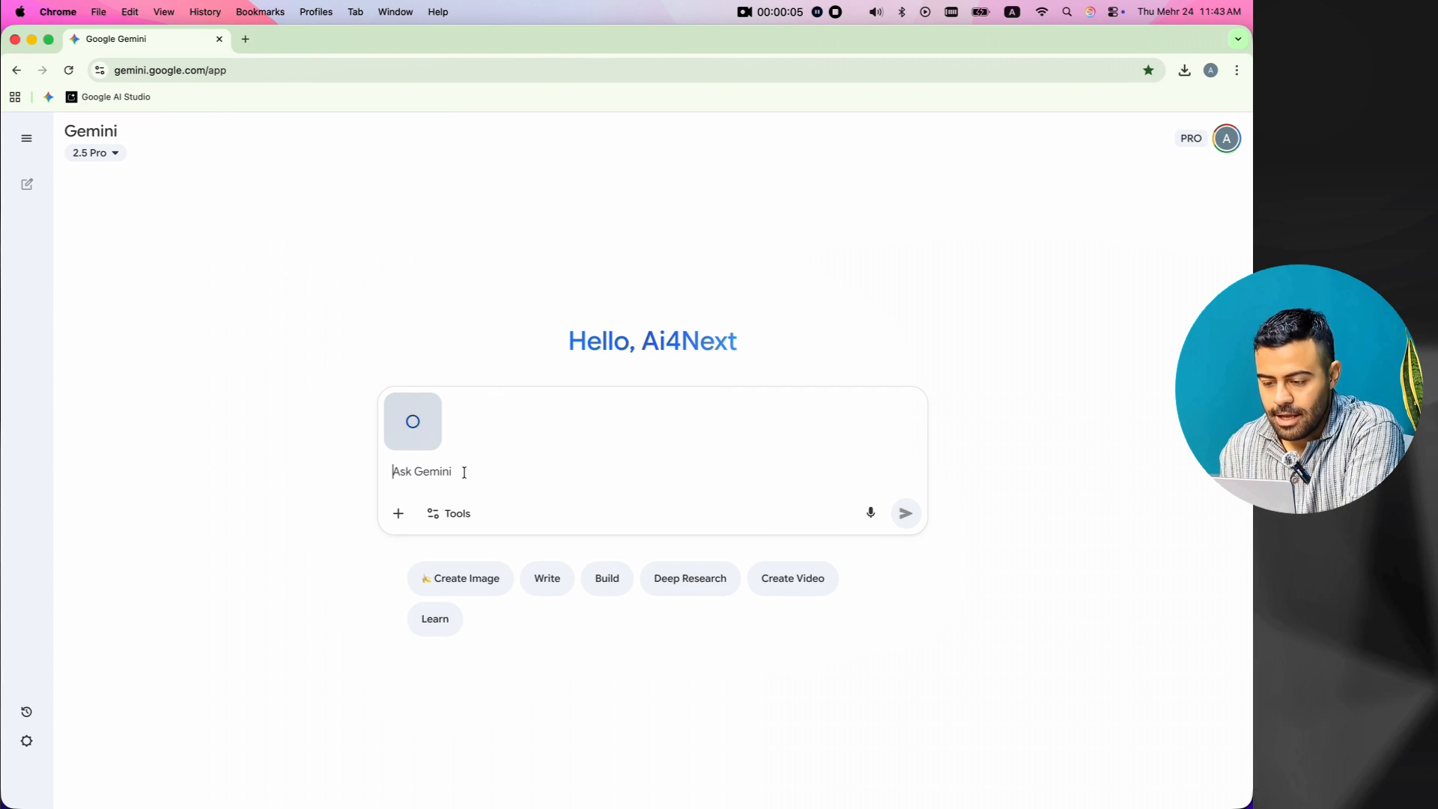
# Step: Ask Gemini to write "AI4Next" centred on the frame image
pyautogui.write('Write "AI4Next" on it, position of text at center')
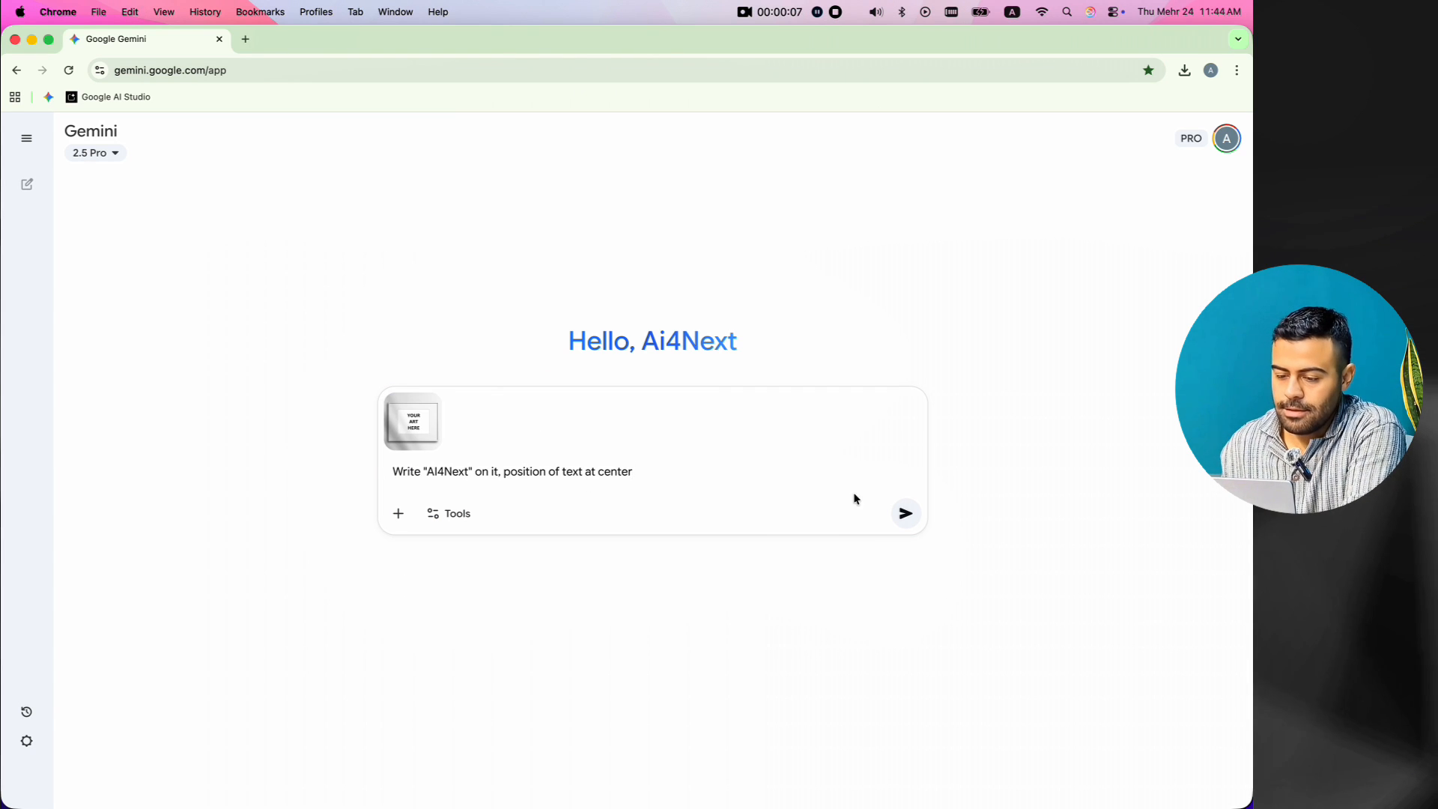
pyautogui.click(903, 513)
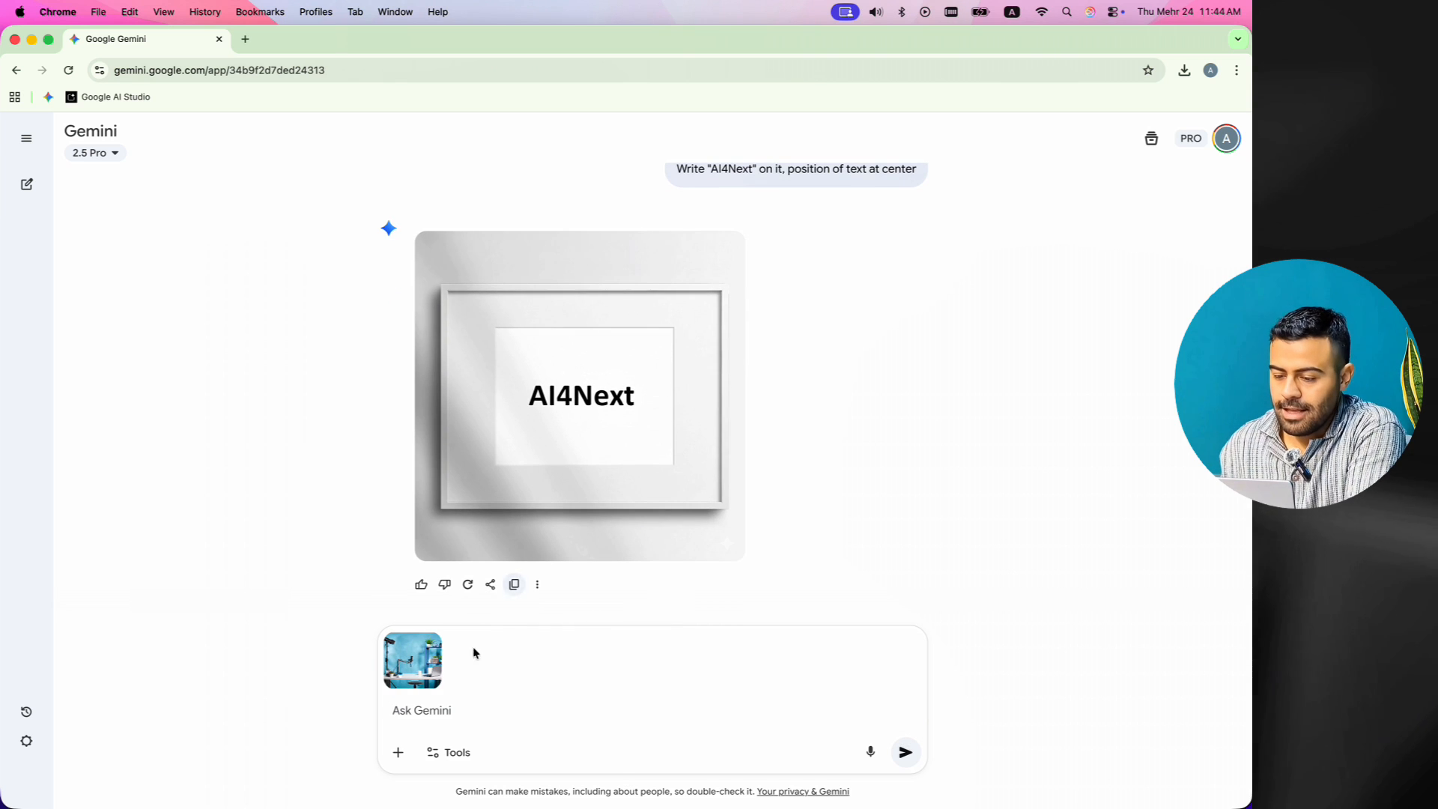
# Step: Have Gemini hang the AI4Next framed artwork on the studio wall, then download the result full size
pyautogui.write('now attach this Framed artwork on the wall')
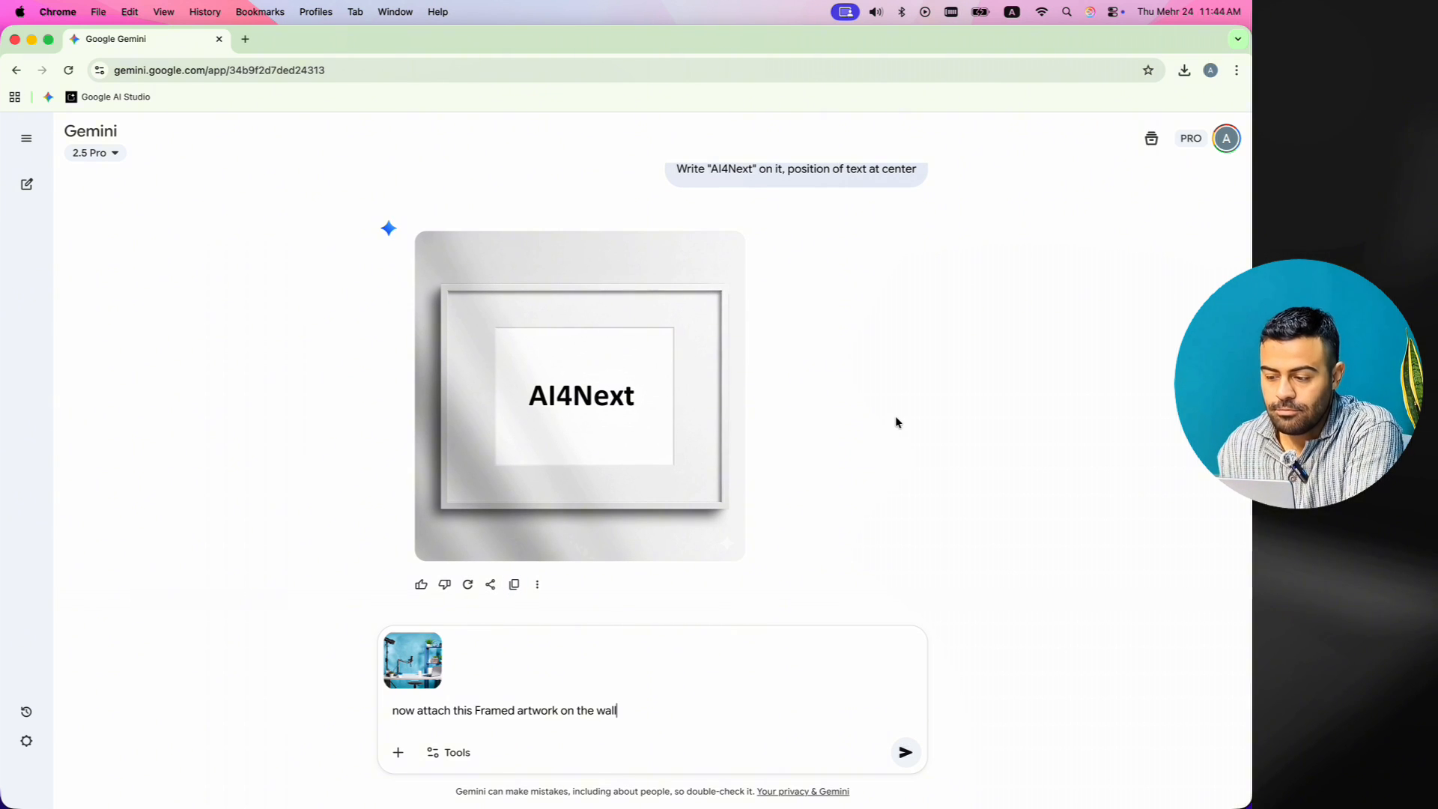
pyautogui.click(904, 752)
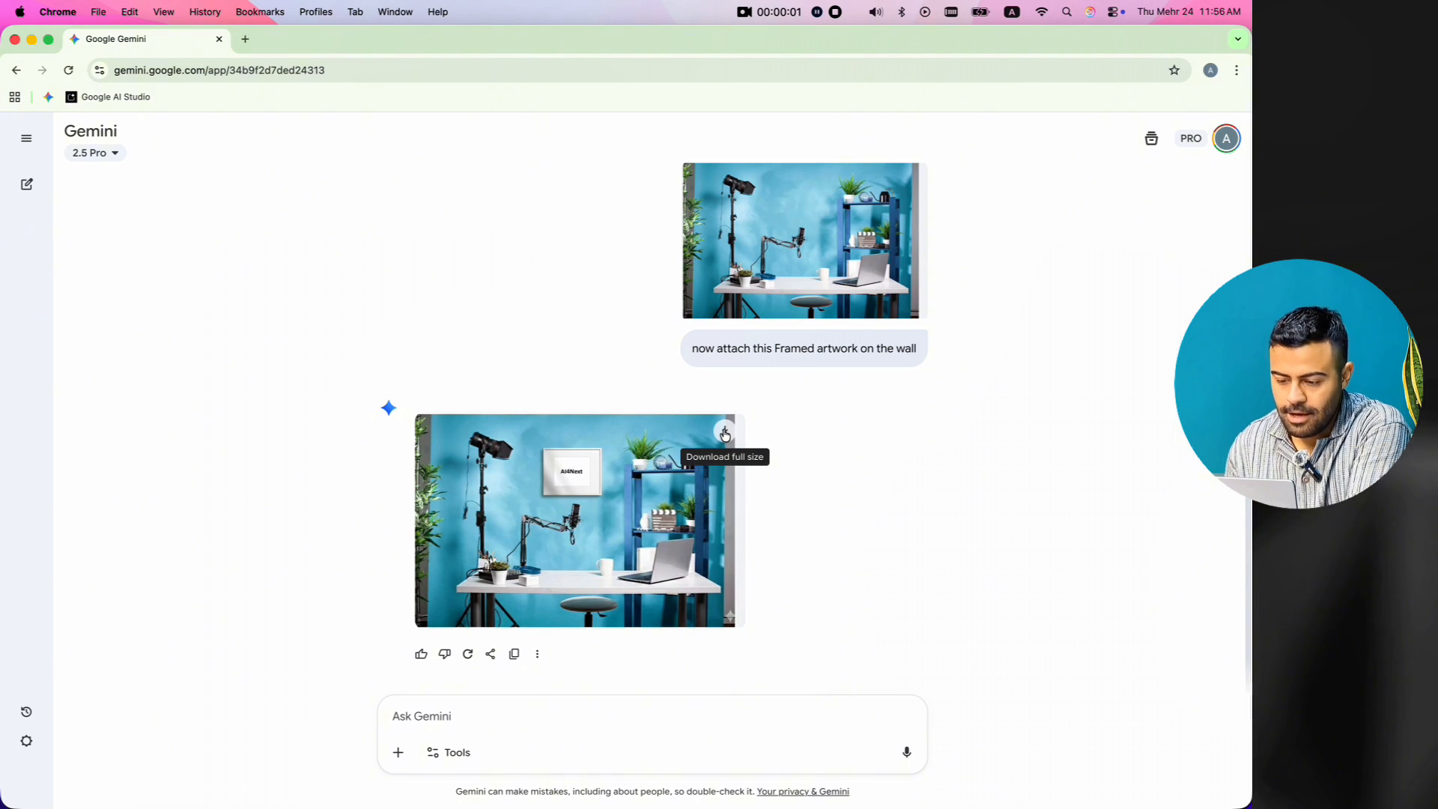
pyautogui.click(724, 433)
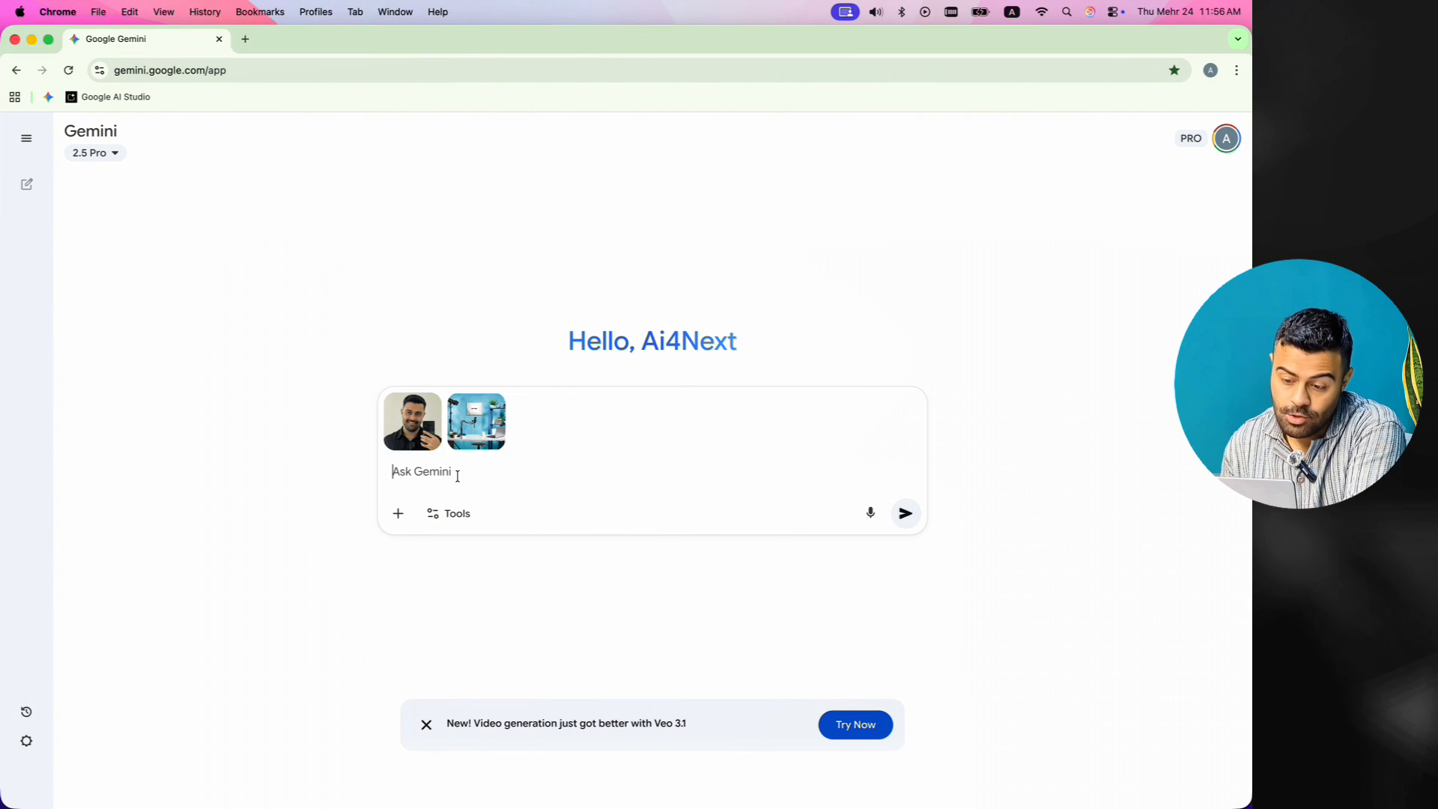
# Step: Prompt Gemini to place the man at the studio desk, without phone or extra items
pyautogui.write('Put this man at first image place, without phone and never add extra item, Just adjust microphone with man')
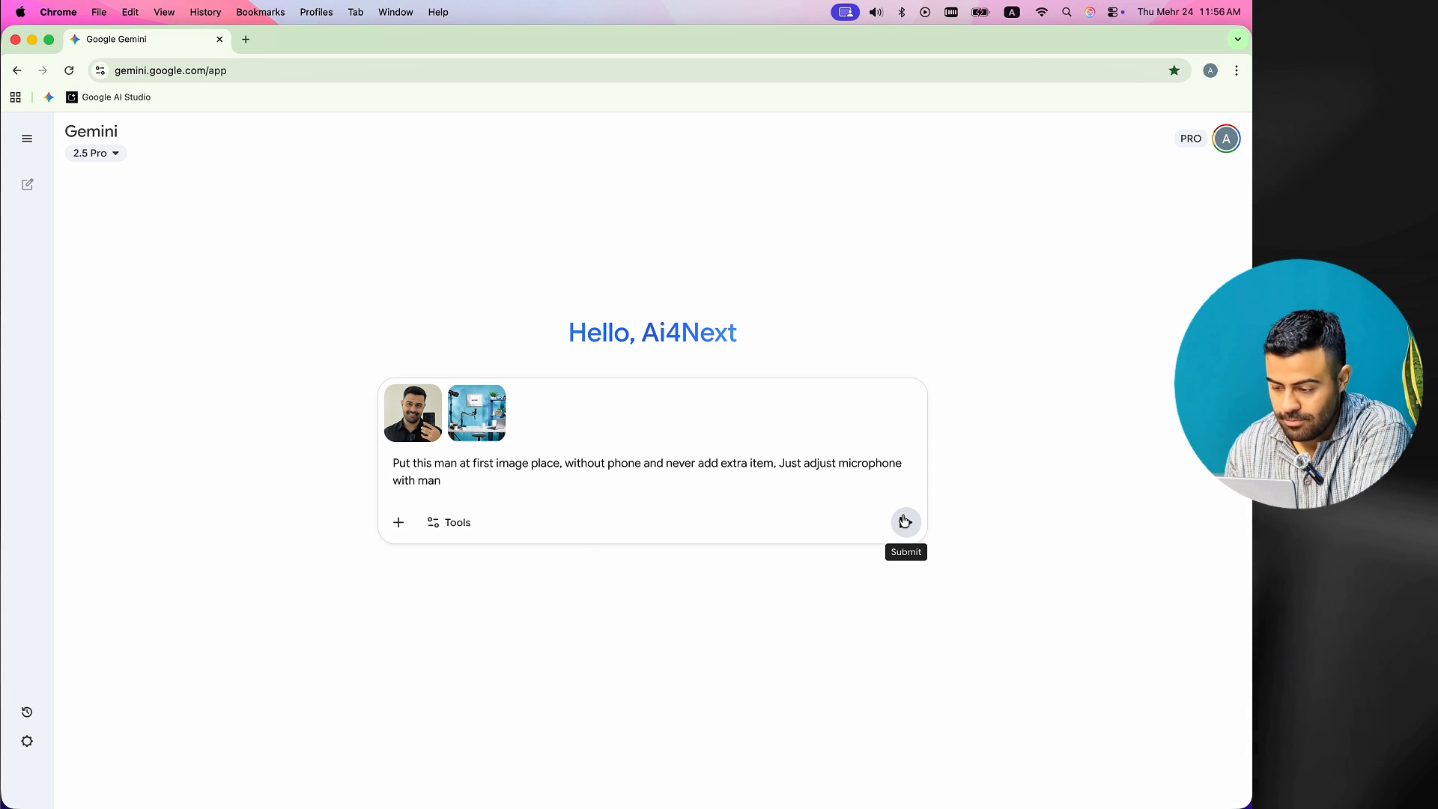
pyautogui.click(906, 522)
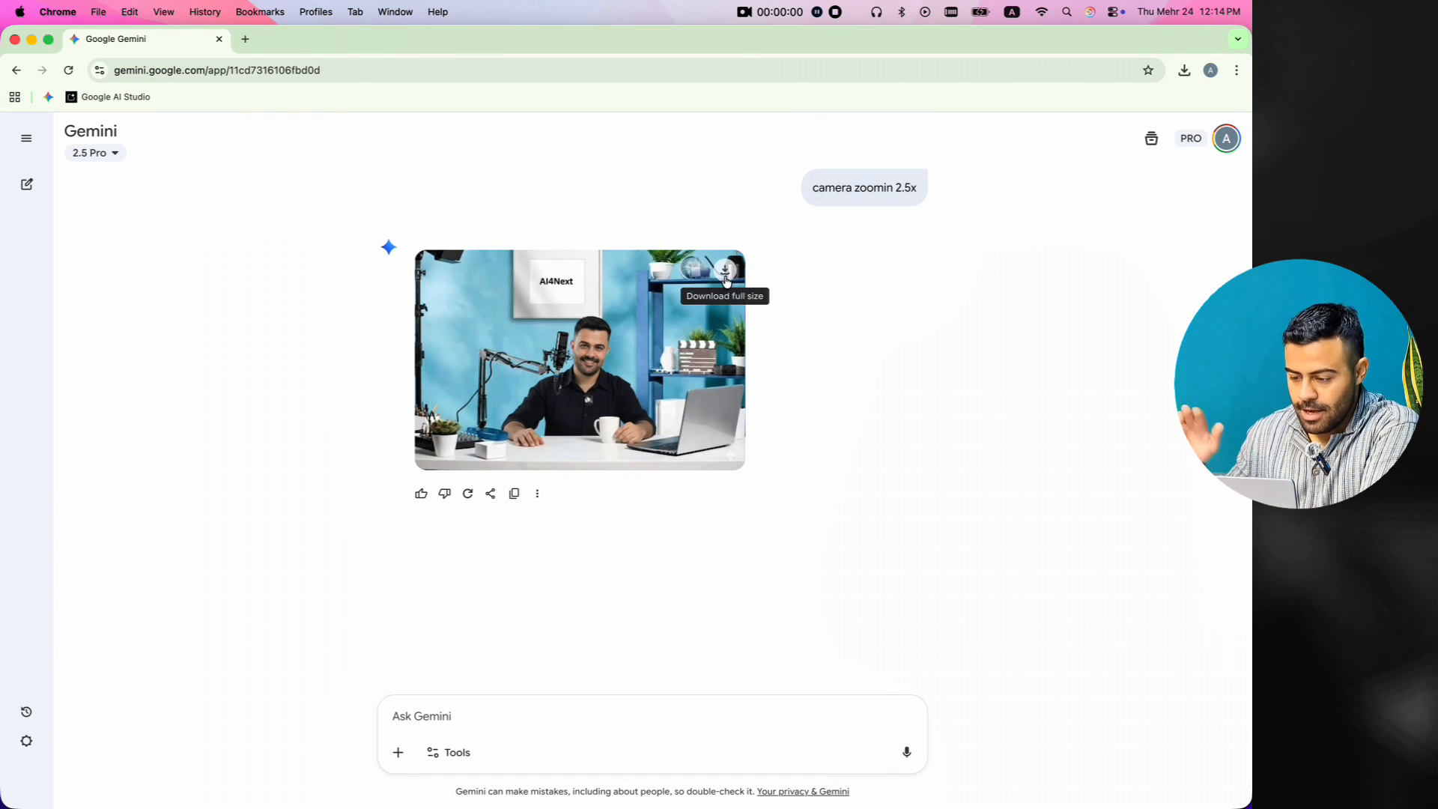
# Step: Download the desk image, erase its bottom-right watermark in Magic Eraser, and download the cleaned picture
pyautogui.click(726, 269)
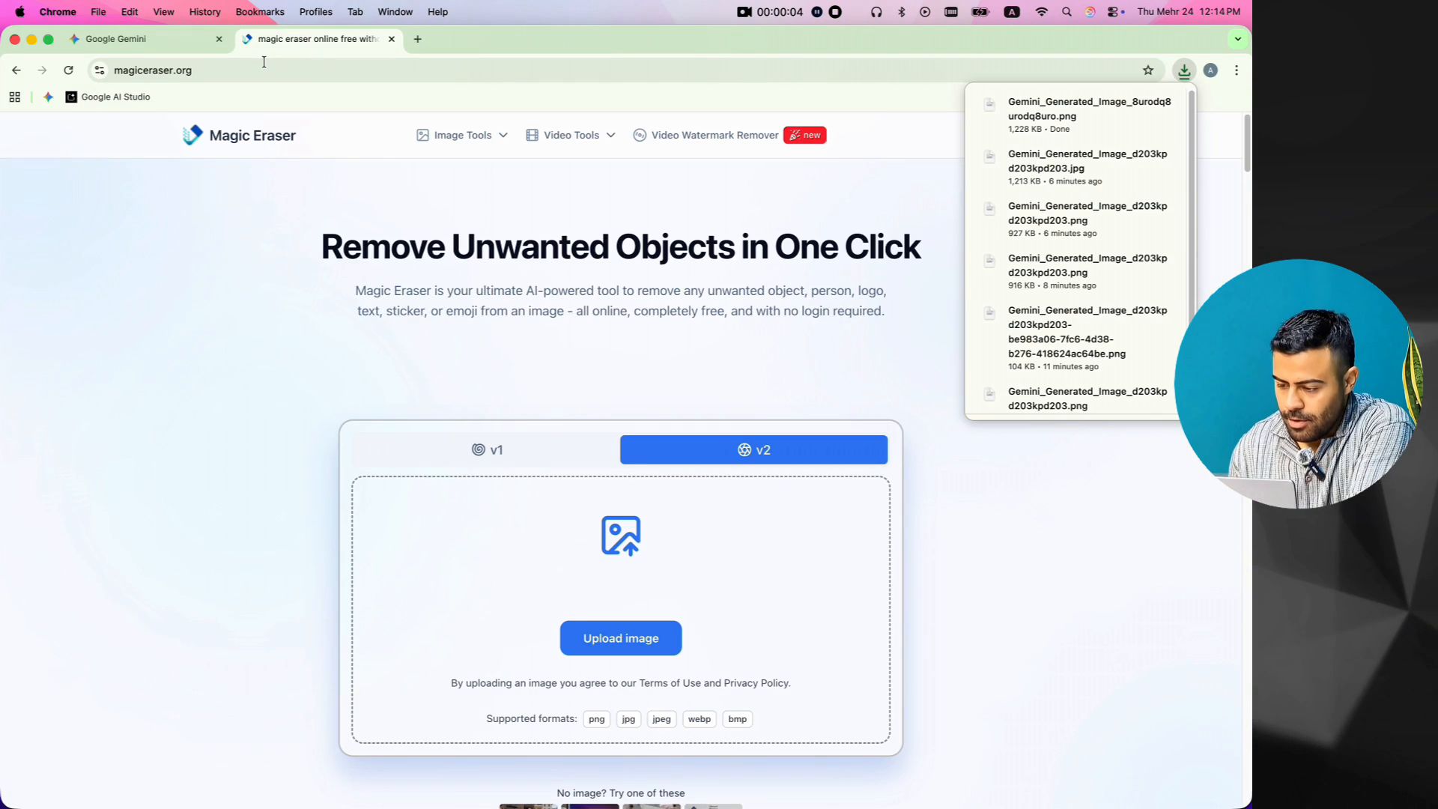
pyautogui.moveTo(1087, 110); pyautogui.dragTo(568, 572)
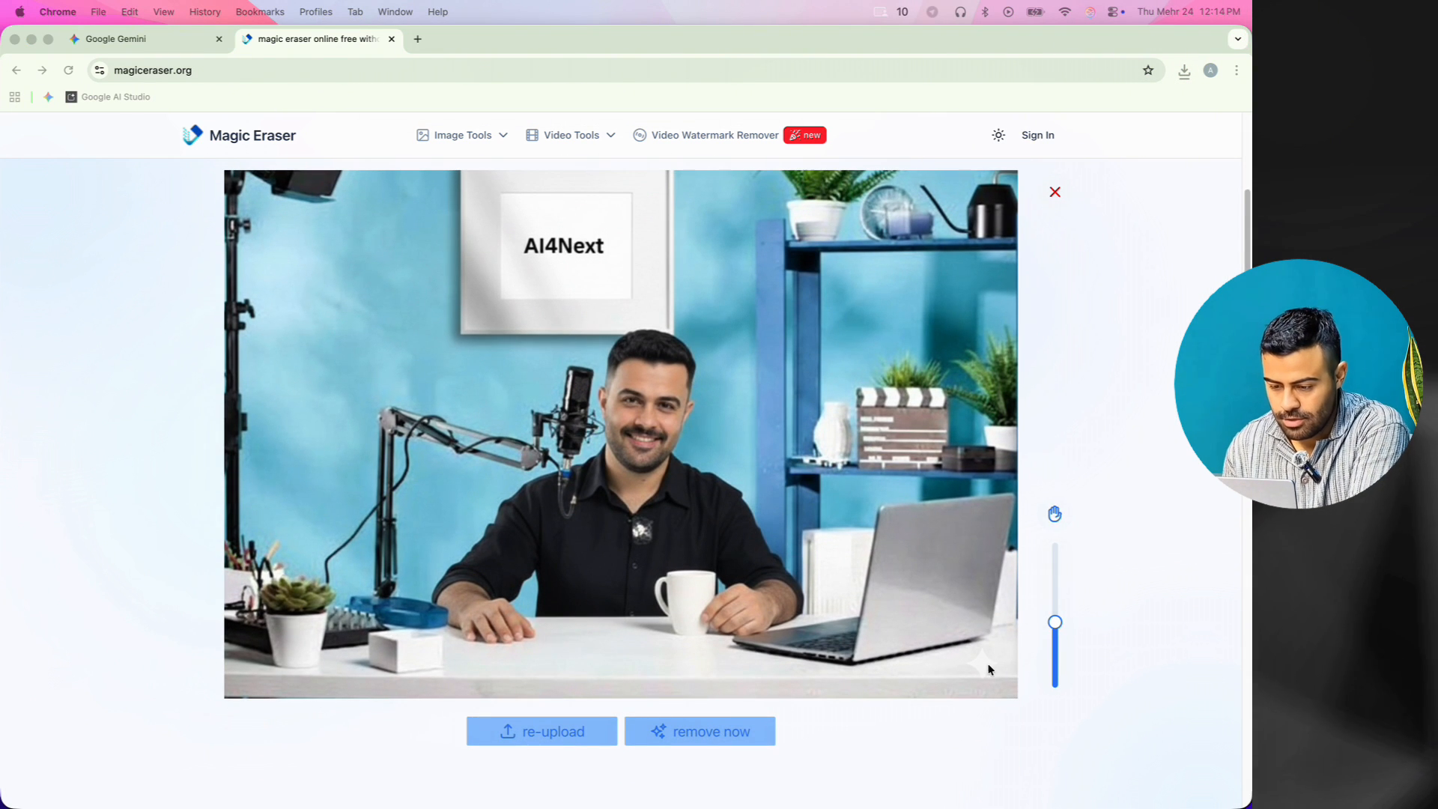
pyautogui.click(984, 661)
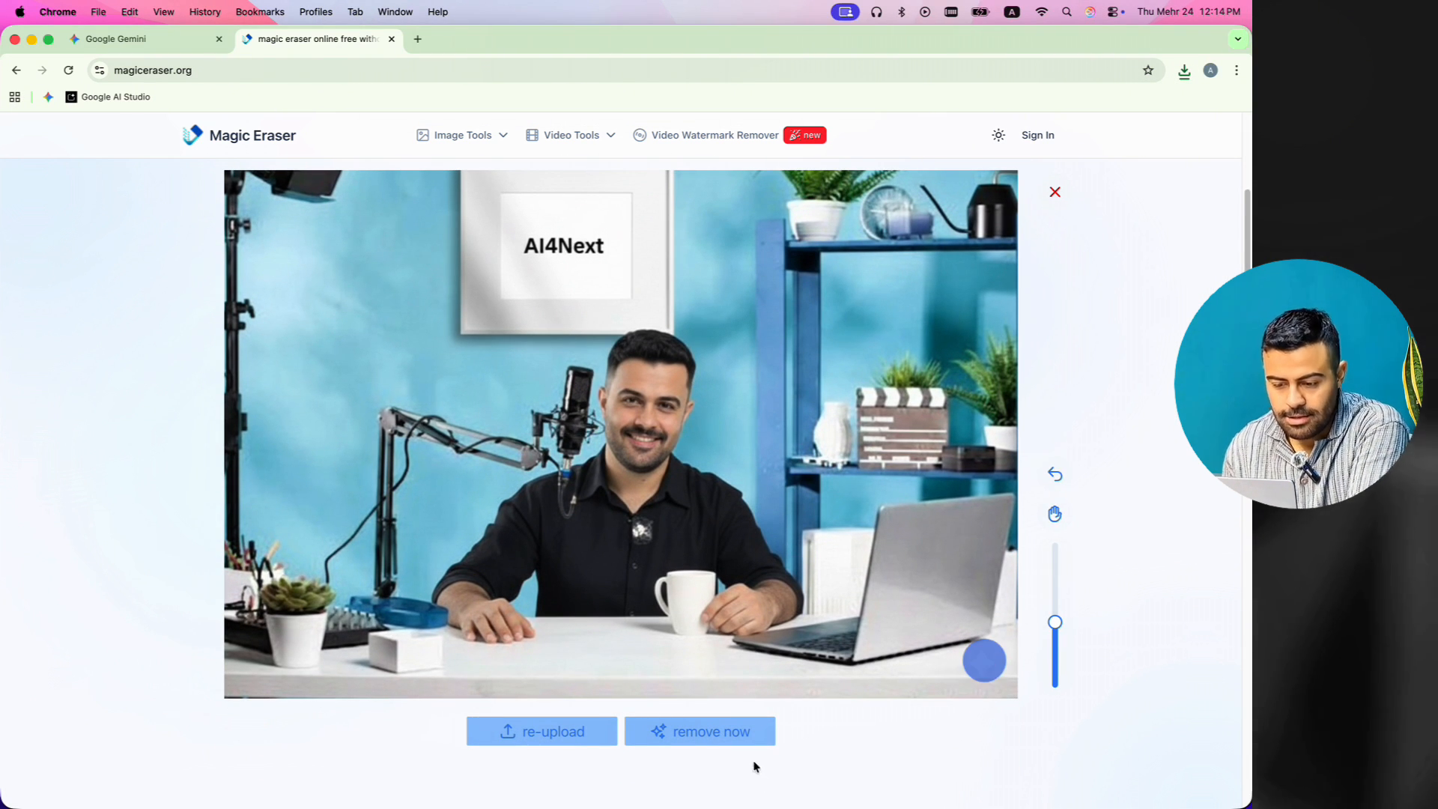
pyautogui.click(700, 731)
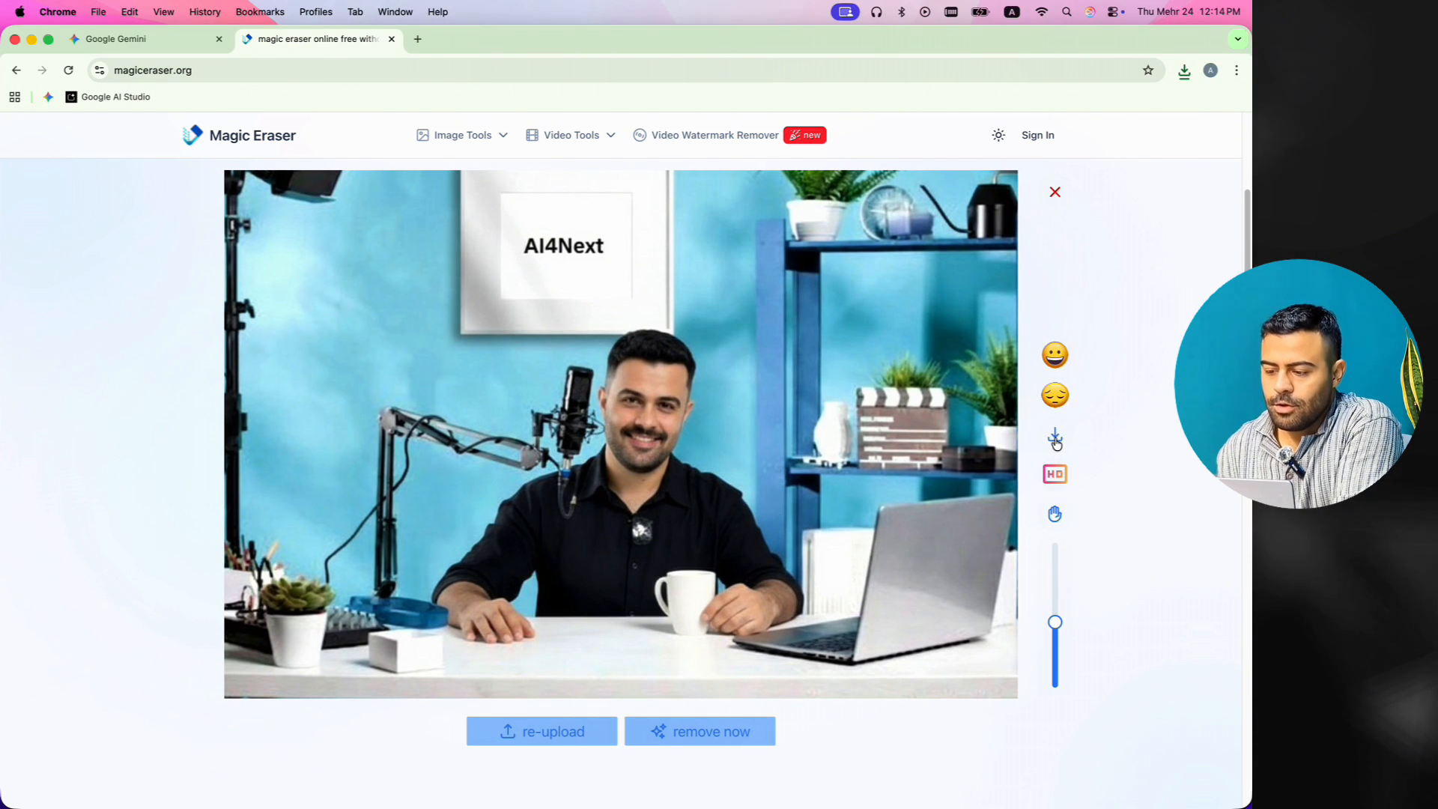
pyautogui.click(1184, 70)
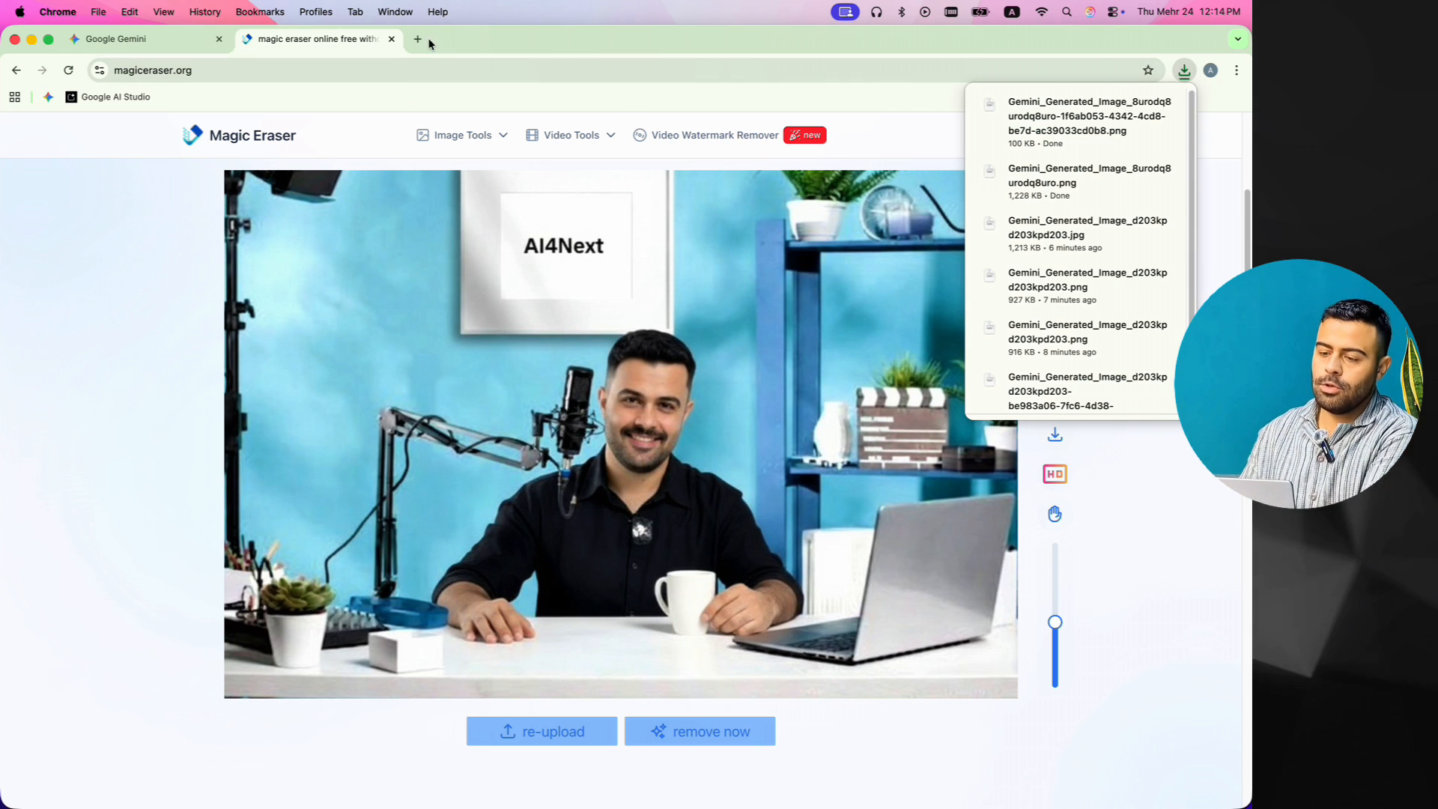
# Step: Load the cleaned studio portrait into Pixelcut's image editor and run the 2x upscale
pyautogui.click(418, 38)
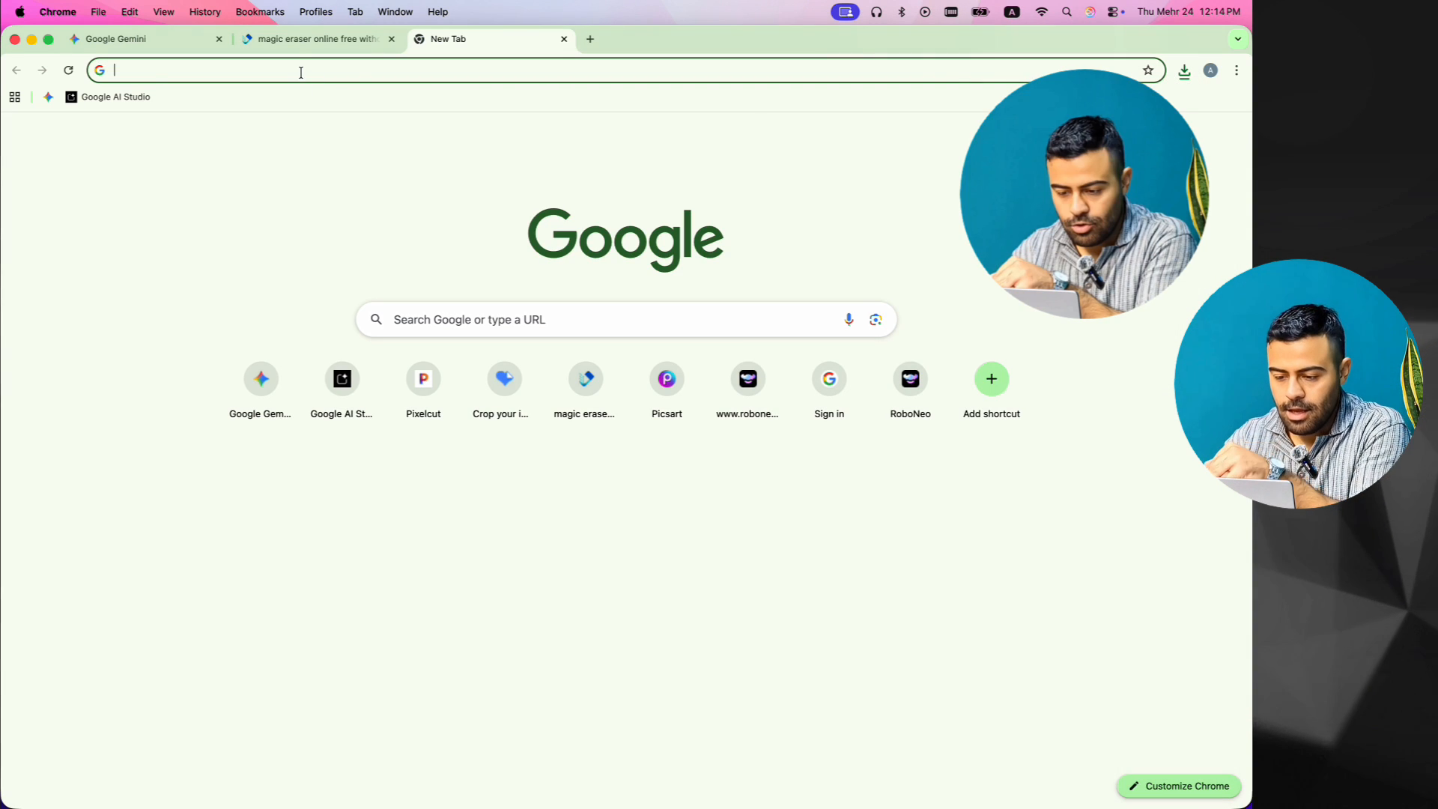
pyautogui.click(423, 378)
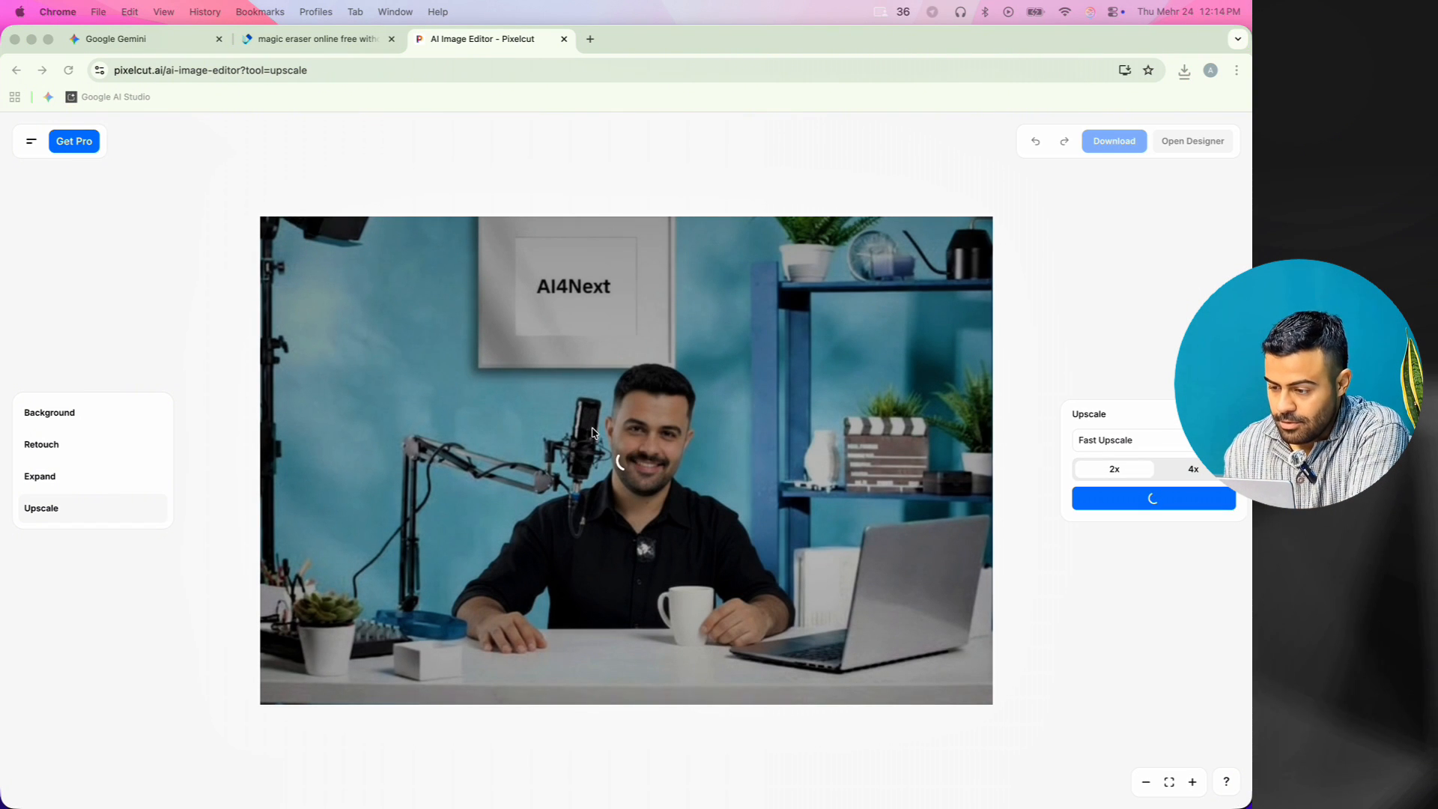
pyautogui.click(1152, 499)
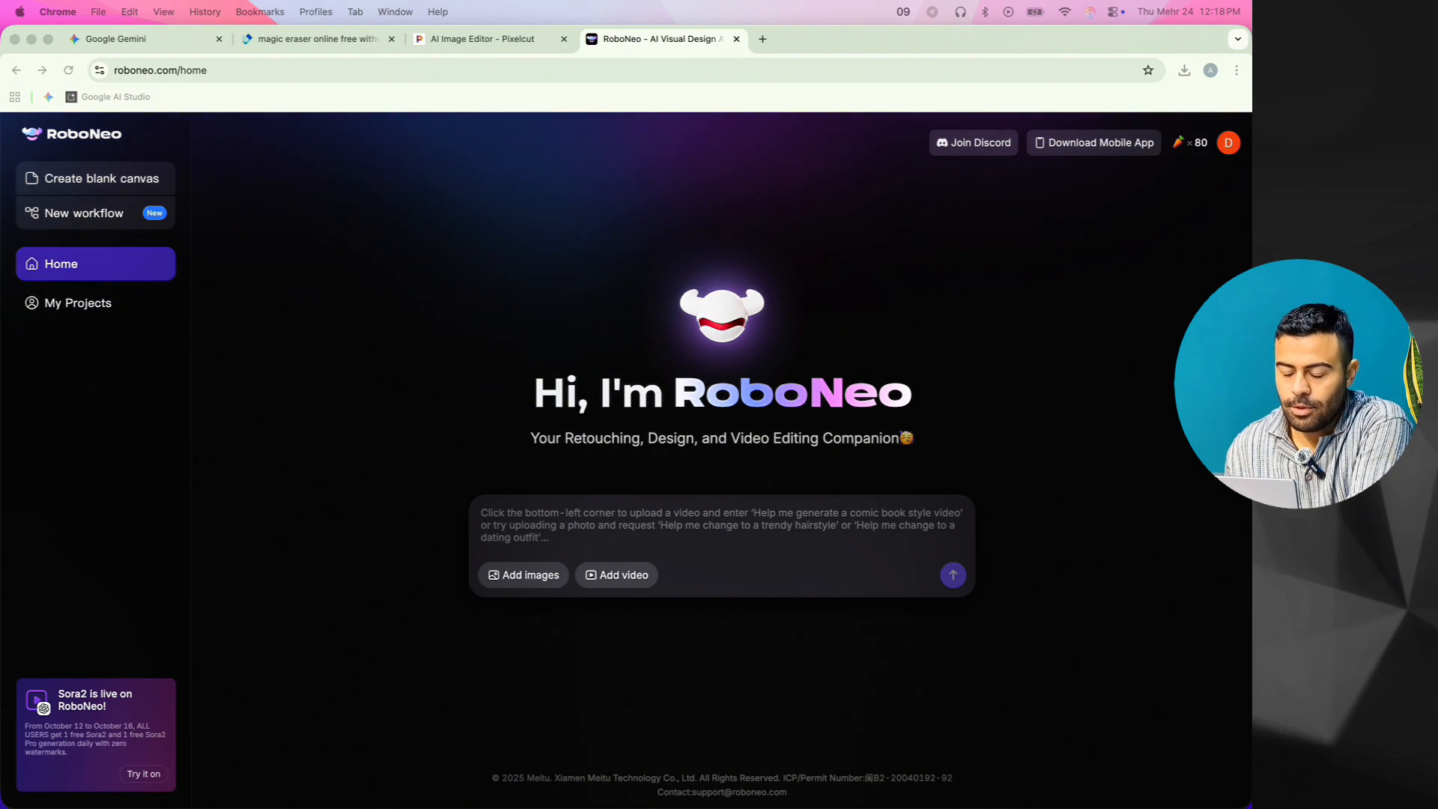
# Step: Upload the studio image to RoboNeo and submit the 10-second looping talking-video prompt
pyautogui.click(524, 575)
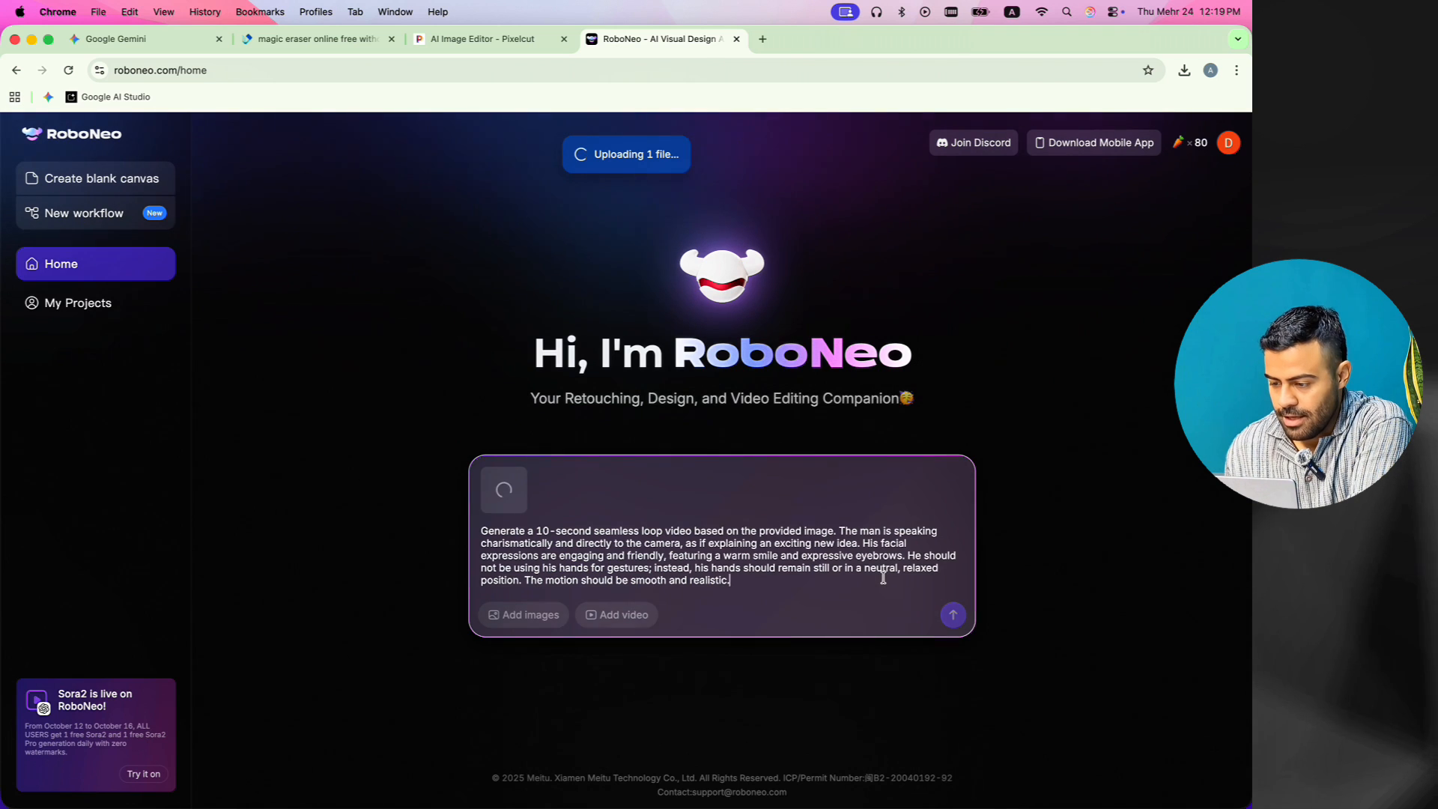
pyautogui.click(952, 616)
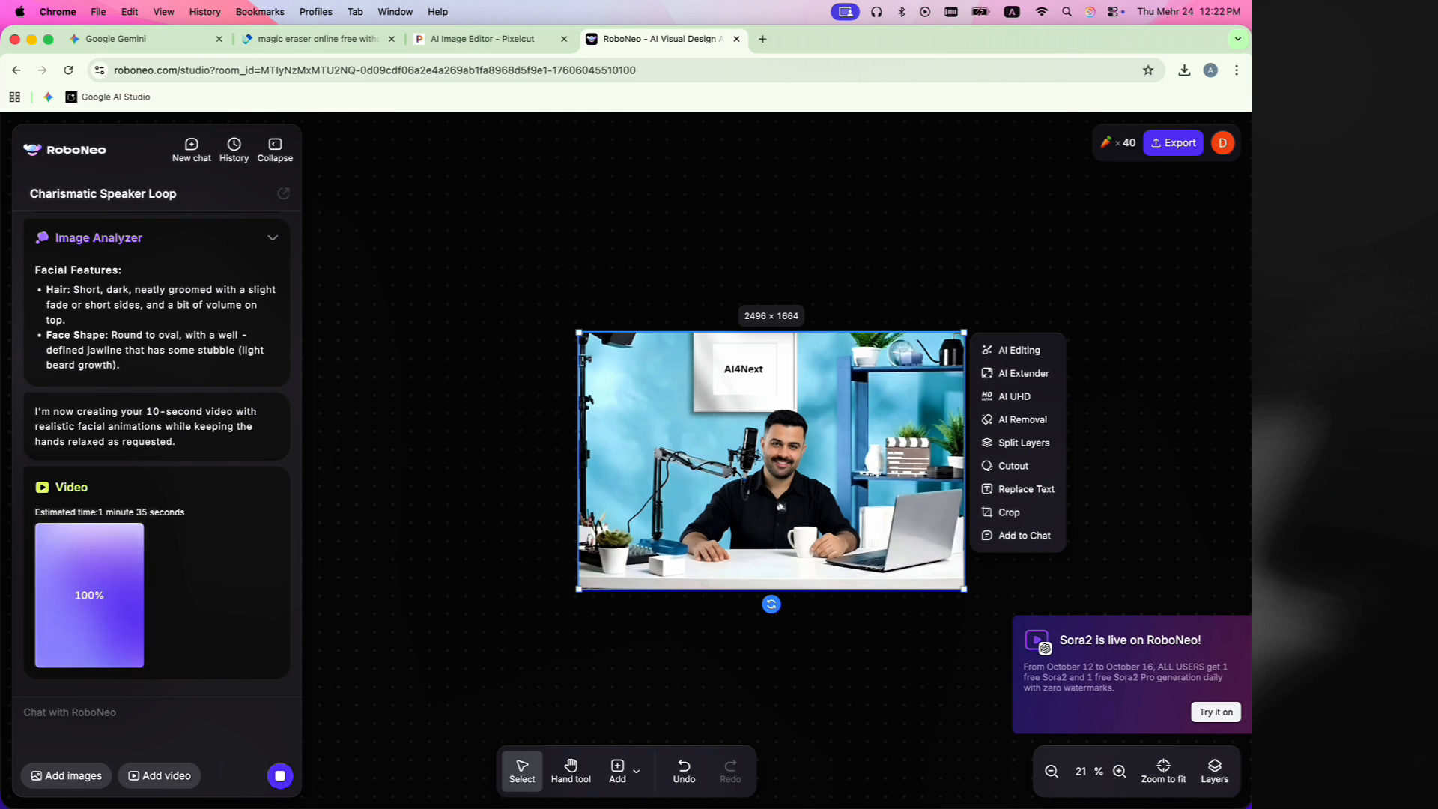
pyautogui.rightClick(633, 413)
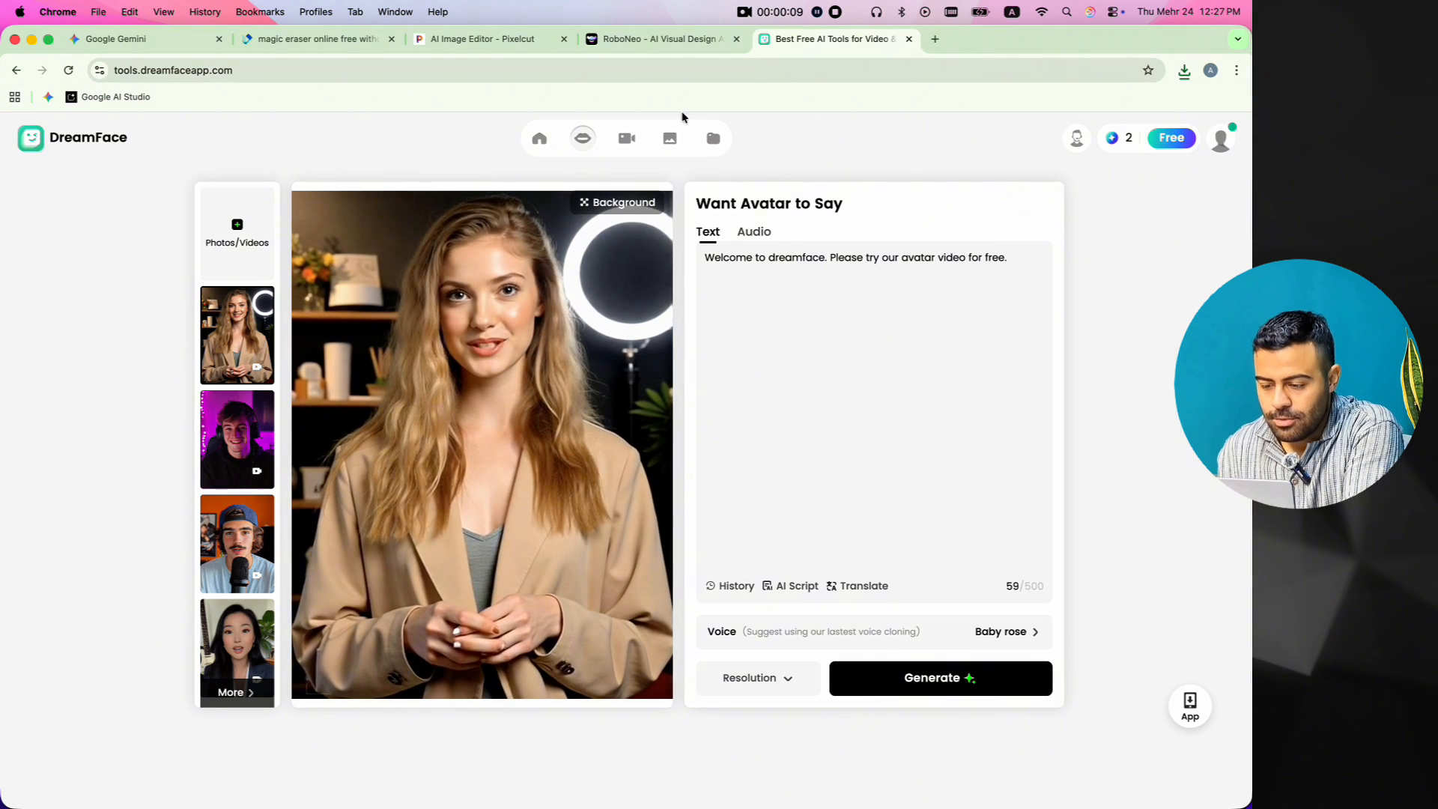
# Step: Upload the RoboNeo video to DreamFace and generate the avatar speaking the AI4Next welcome script
pyautogui.click(583, 138)
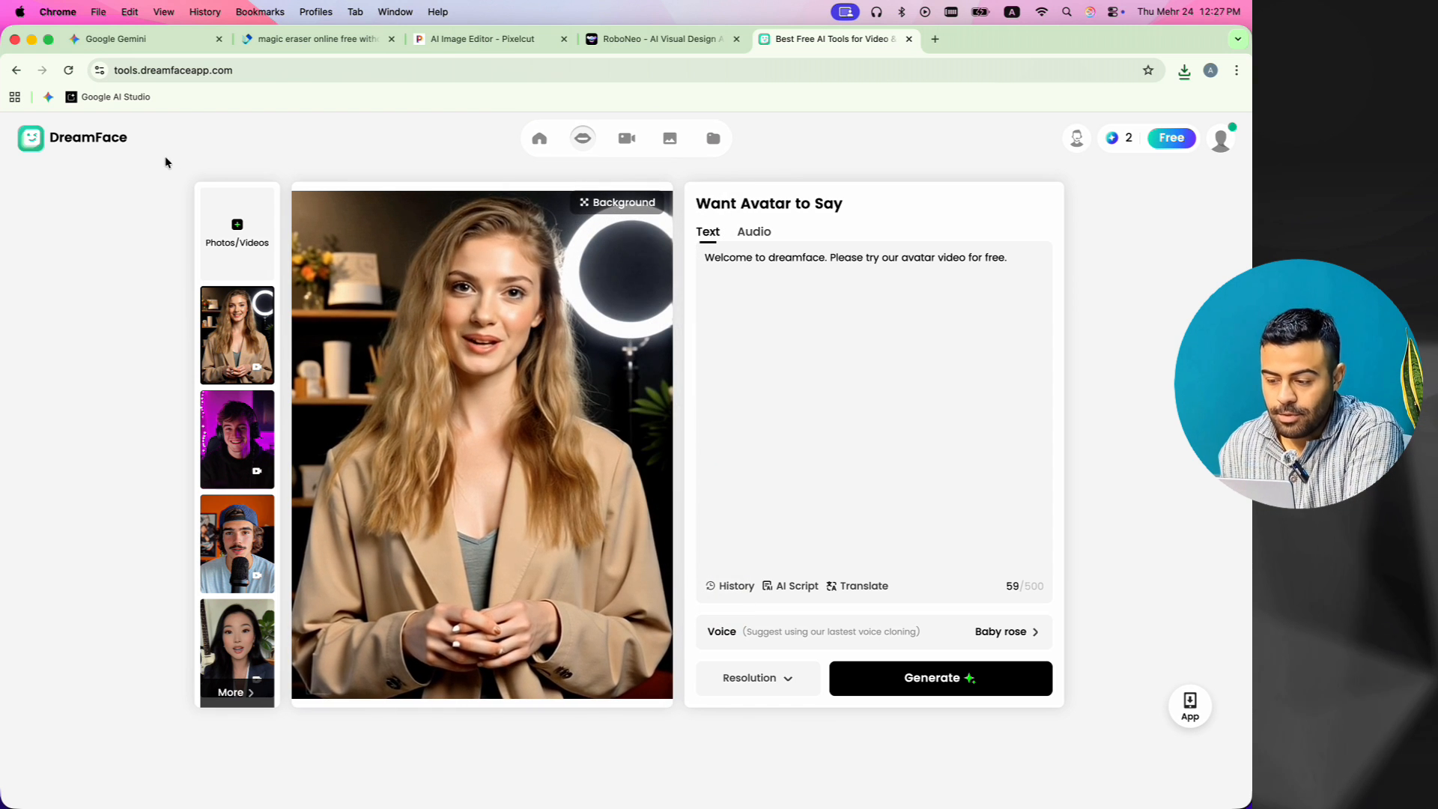
pyautogui.click(236, 228)
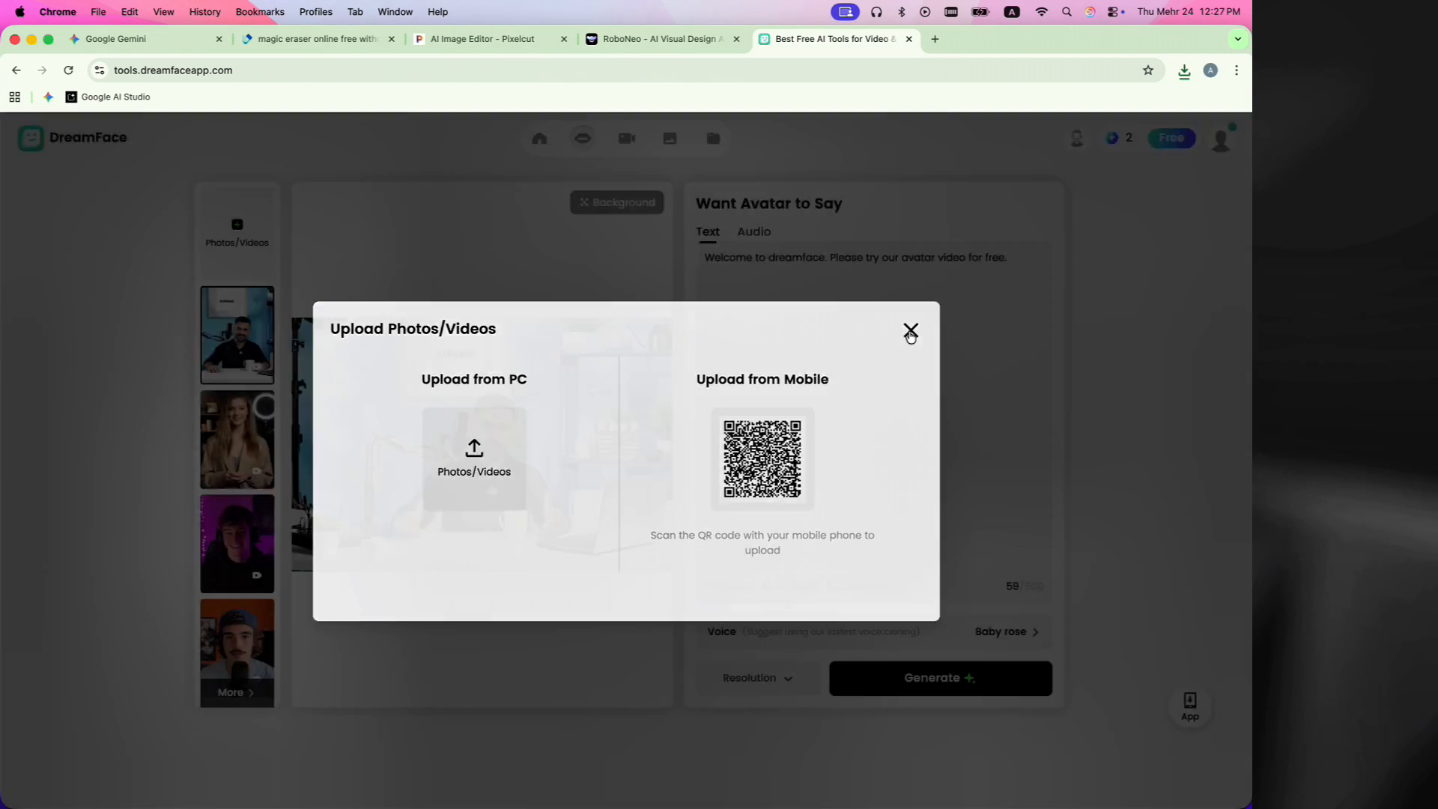
pyautogui.click(911, 331)
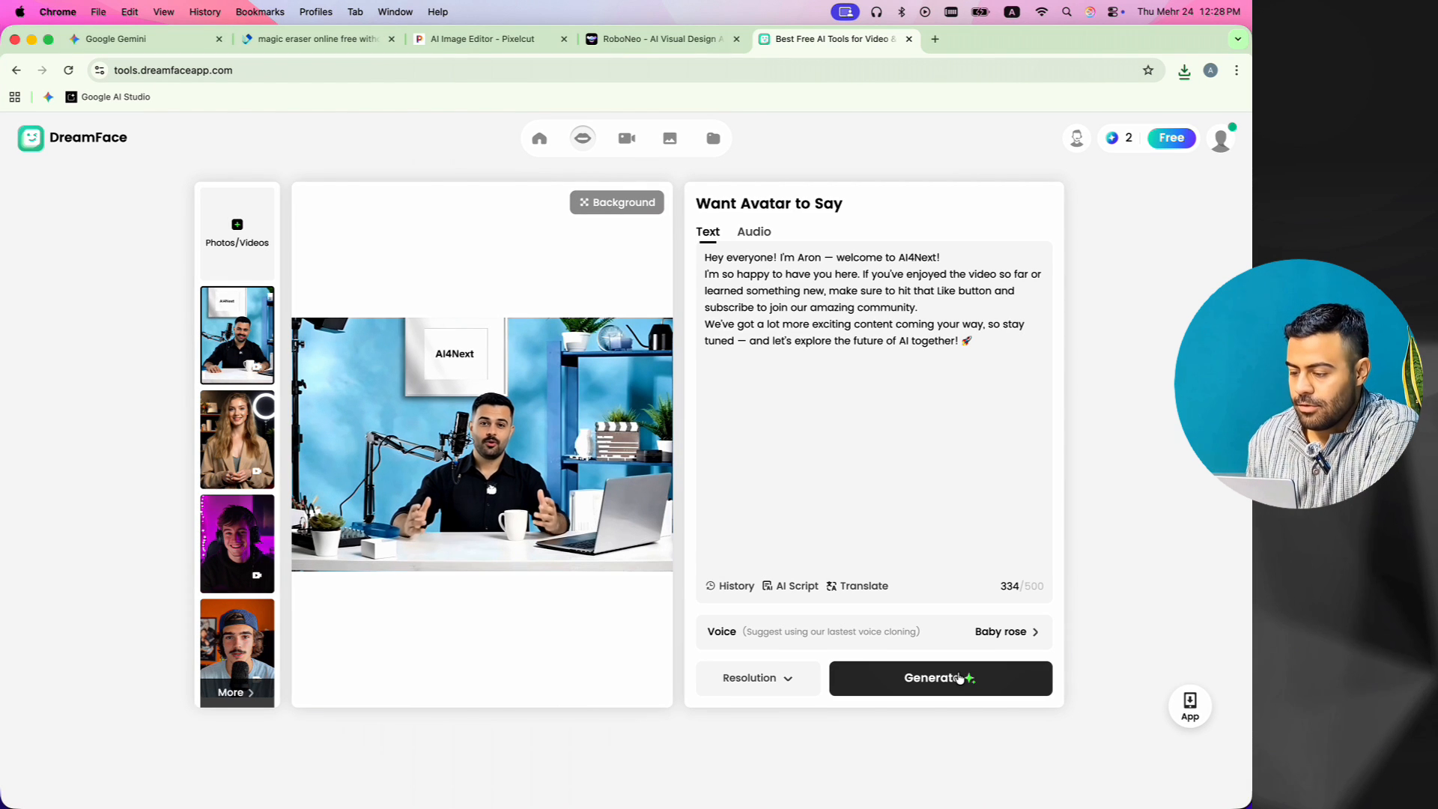
pyautogui.click(940, 678)
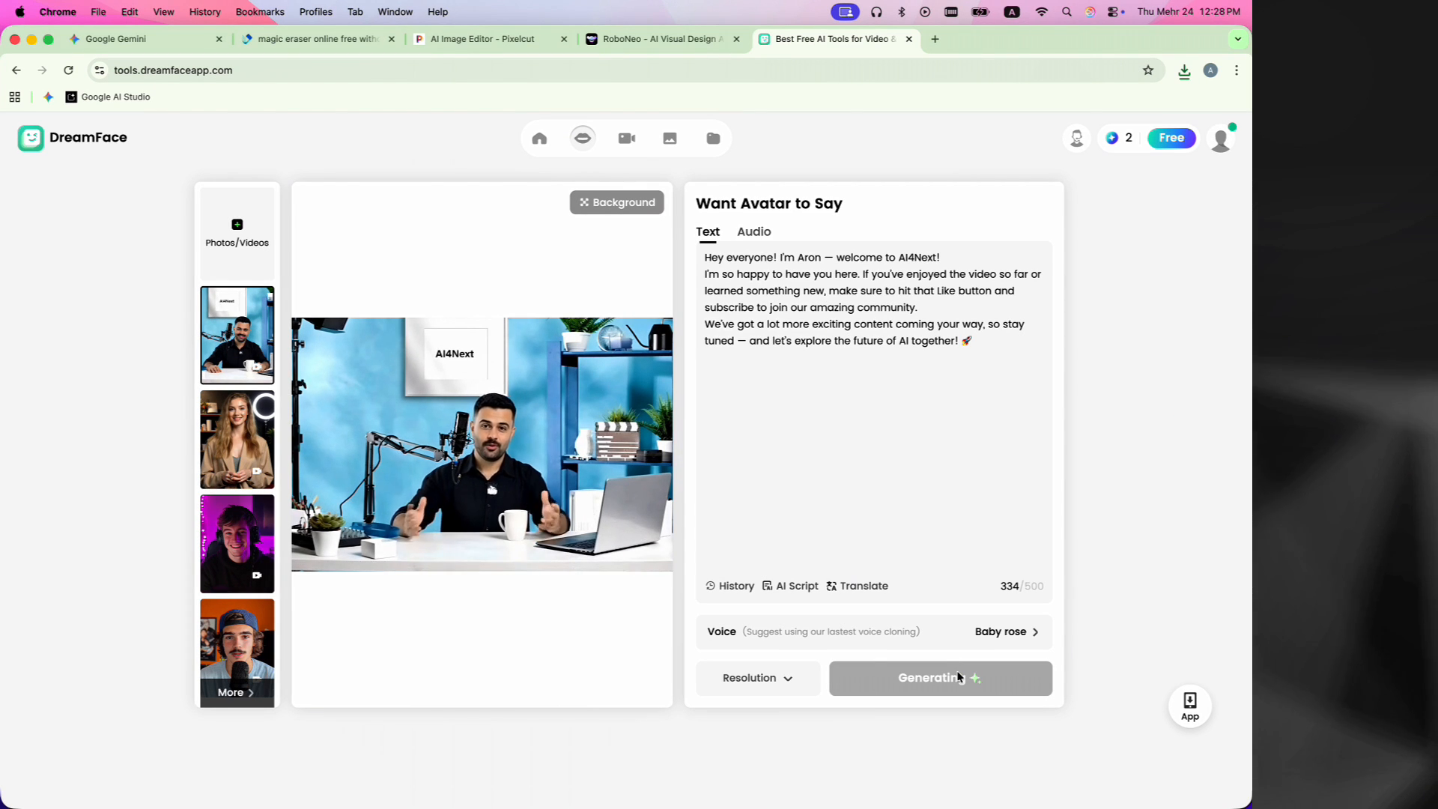
pyautogui.click(940, 678)
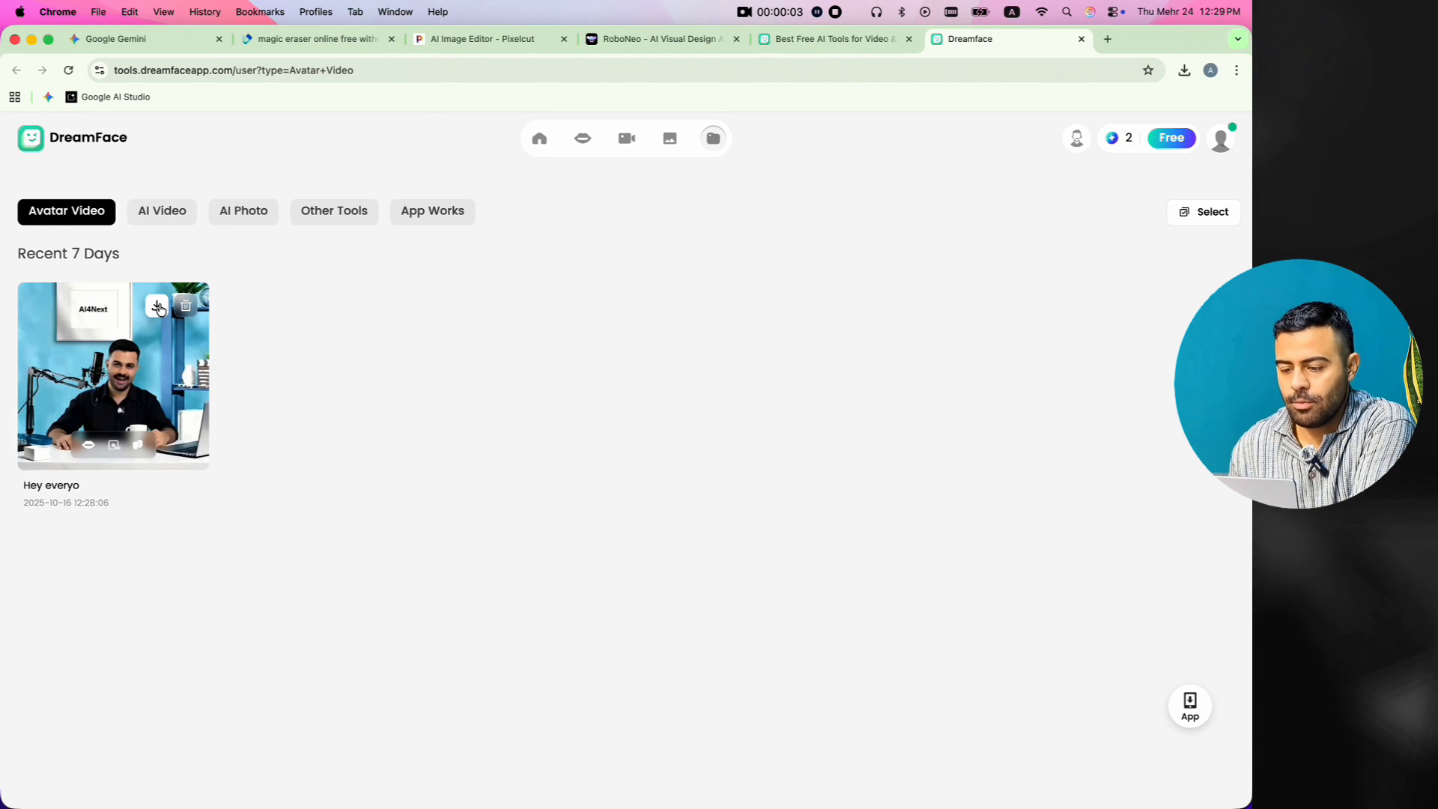
# Step: Download the avatar video, box the bottom DreamFace logo in Magic Eraser, and start removal
pyautogui.click(311, 38)
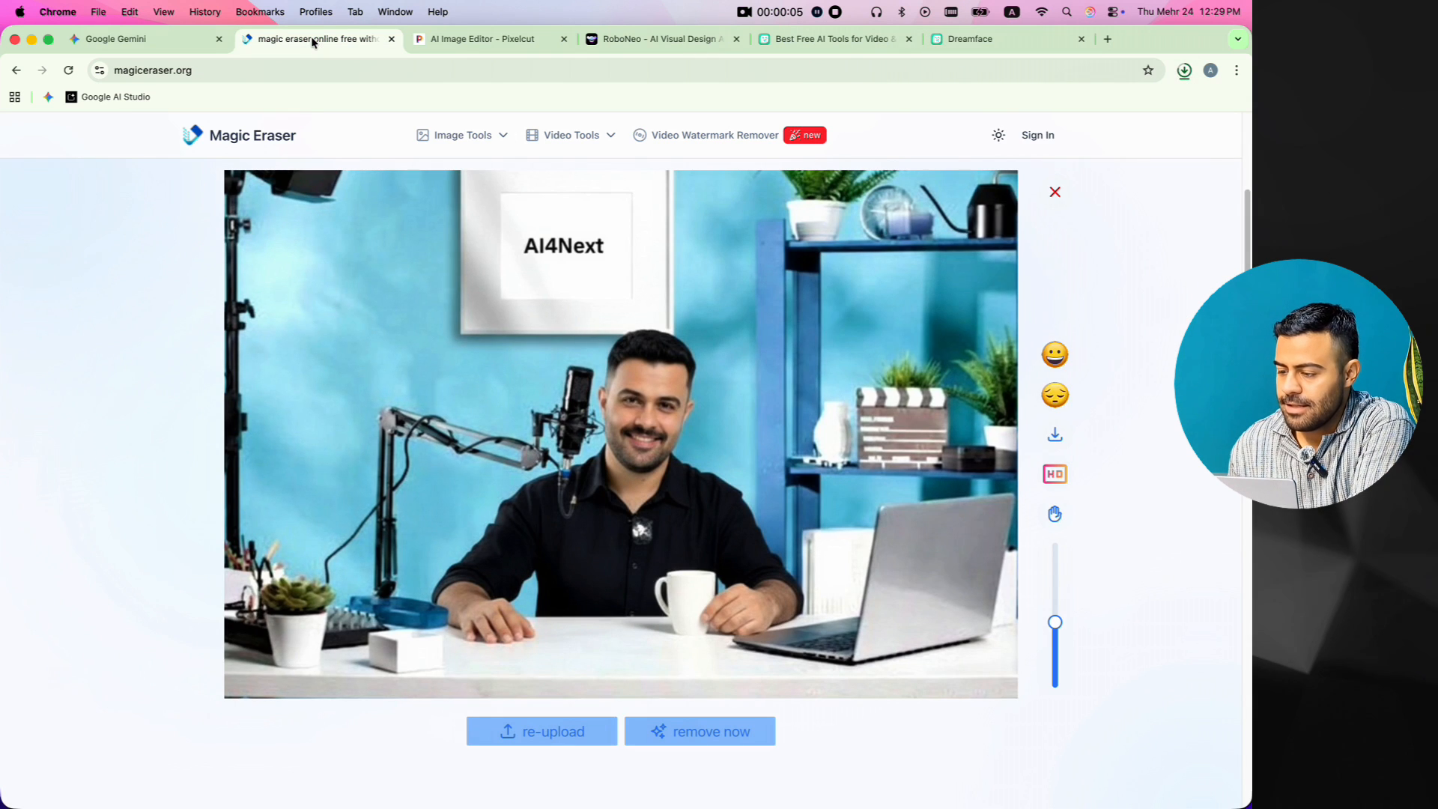
pyautogui.click(1184, 70)
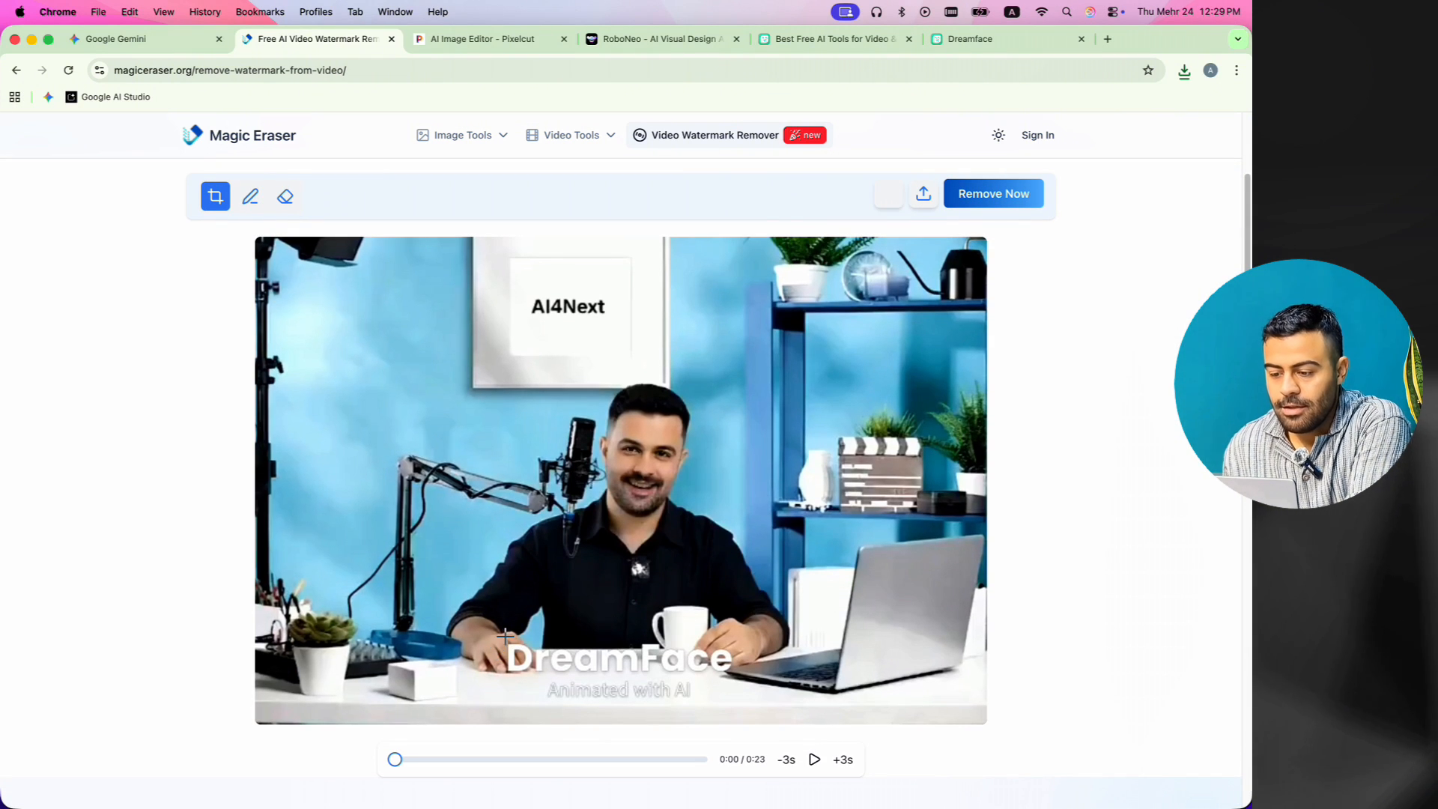
pyautogui.moveTo(504, 633); pyautogui.dragTo(734, 708)
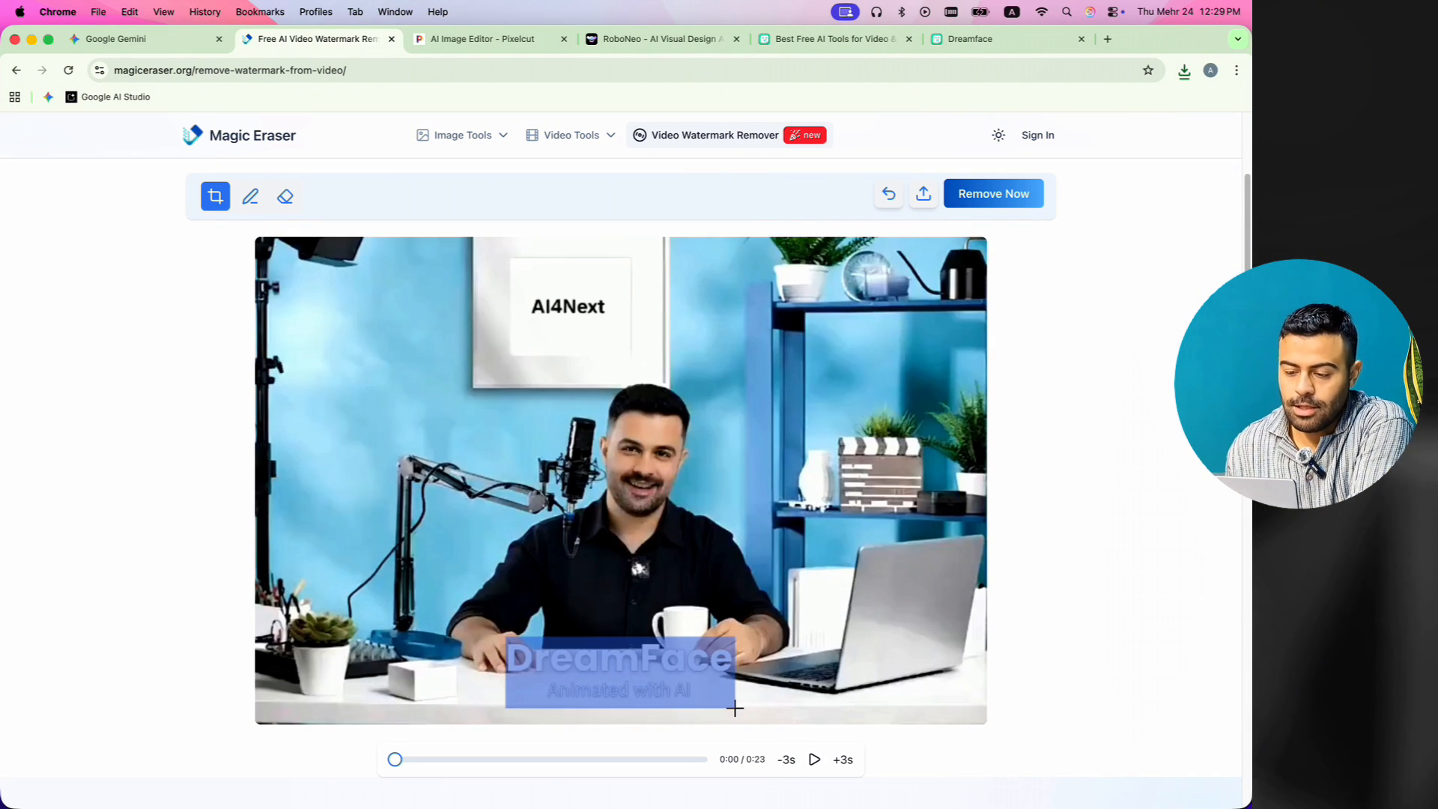
pyautogui.click(993, 193)
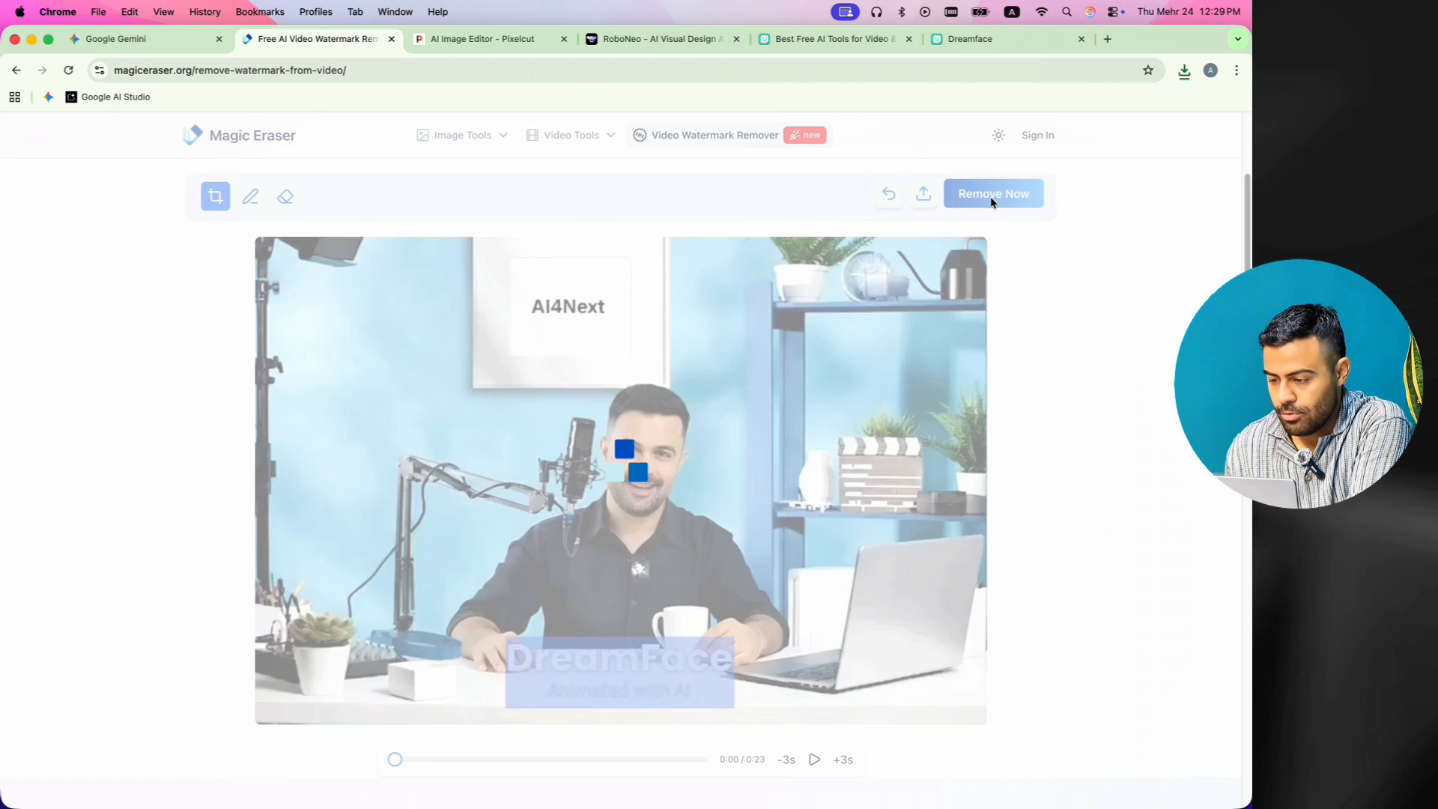